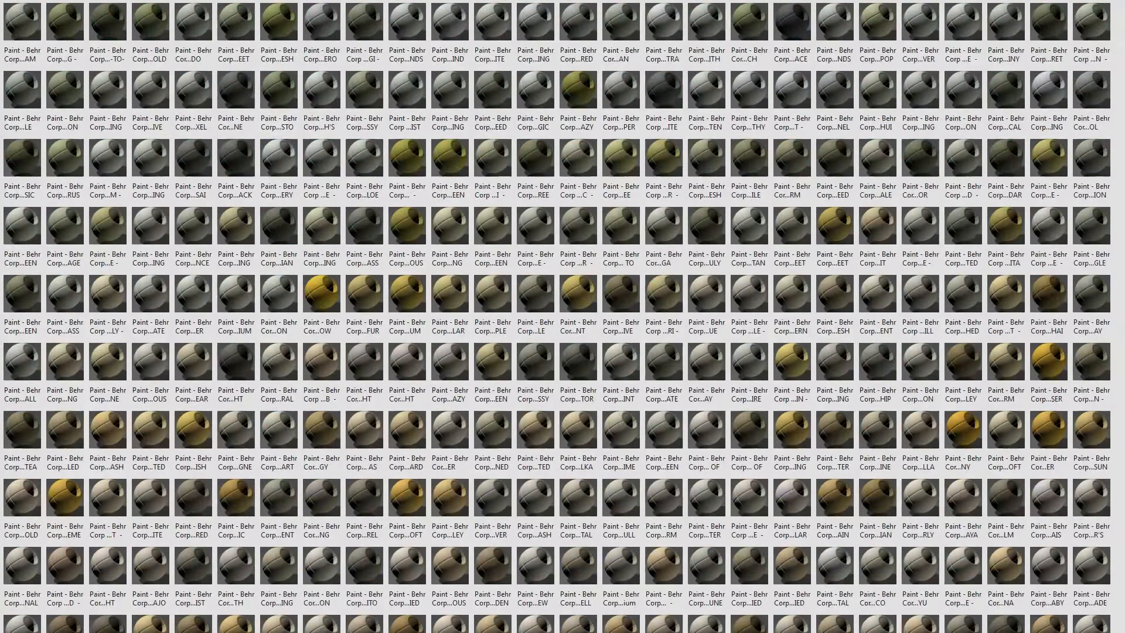
Scroll through the Behr & Kilz product categories overview.
{"action": "scroll", "scroll_direction": "down", "scroll_amount": 3}
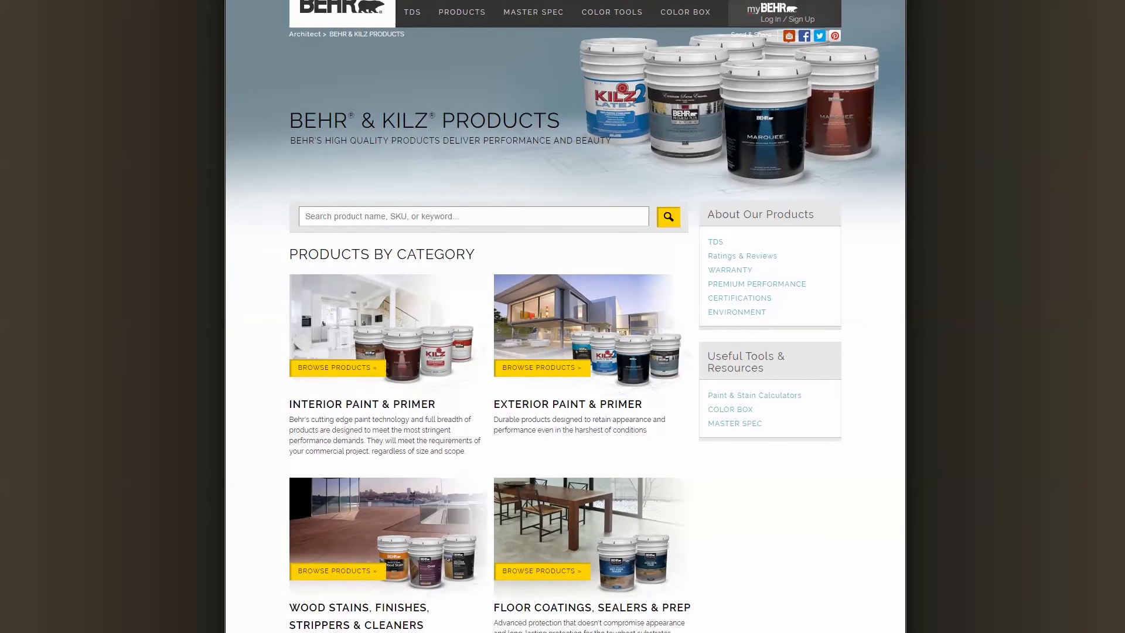
{"action": "scroll", "scroll_direction": "down", "scroll_amount": 3}
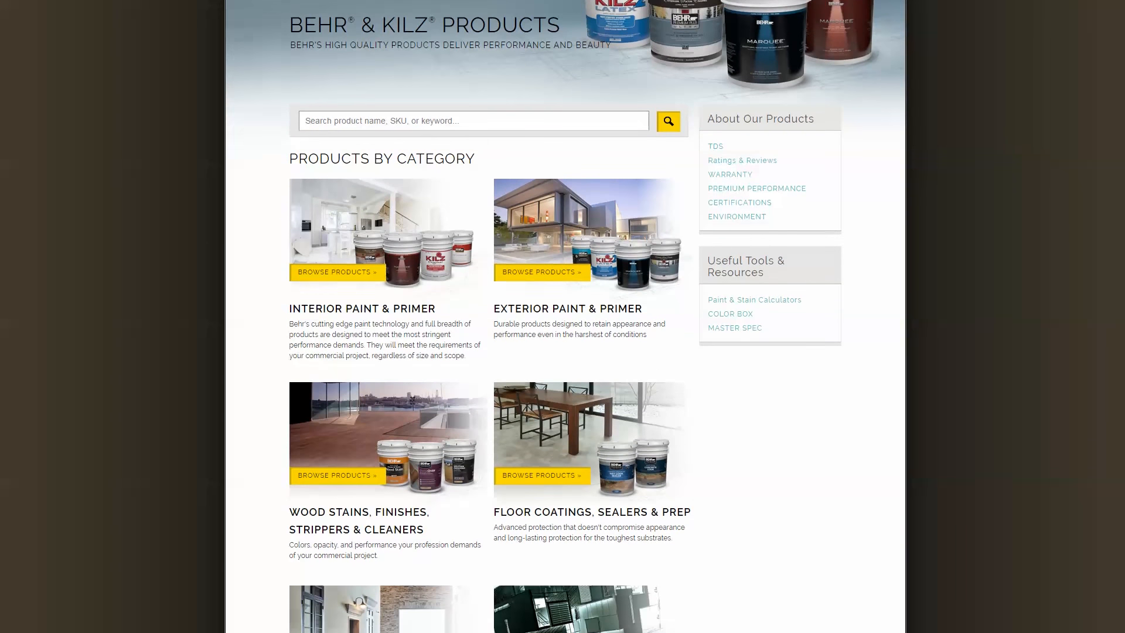
{"action": "scroll", "scroll_direction": "down", "scroll_amount": 3}
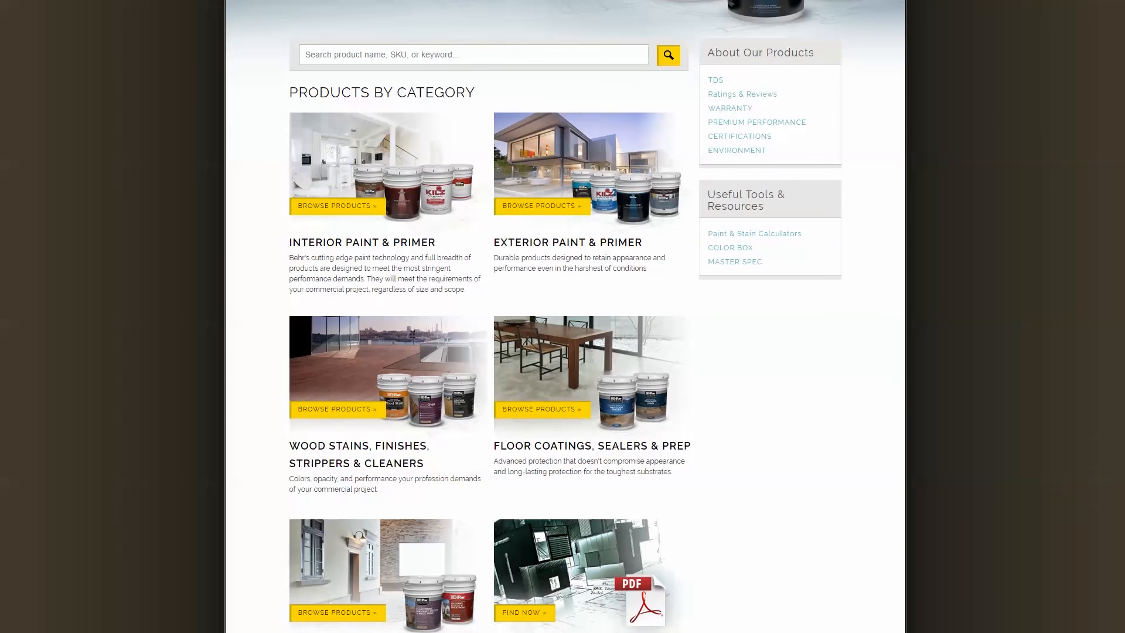
{"action": "scroll", "scroll_direction": "down", "scroll_amount": 3}
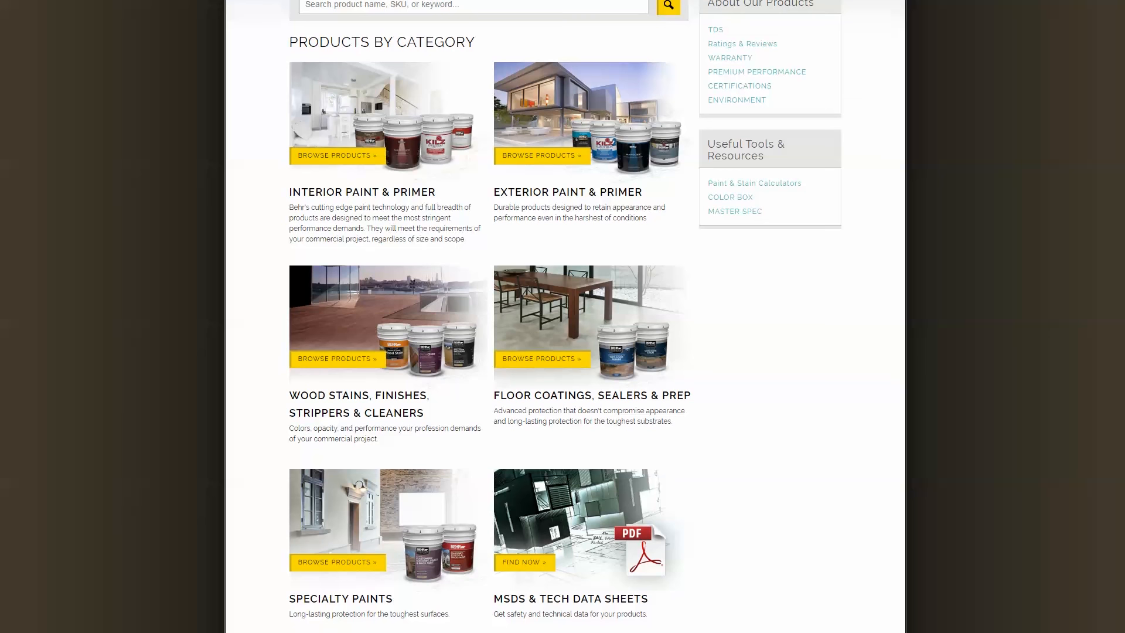
{"action": "scroll", "scroll_direction": "down", "scroll_amount": 3}
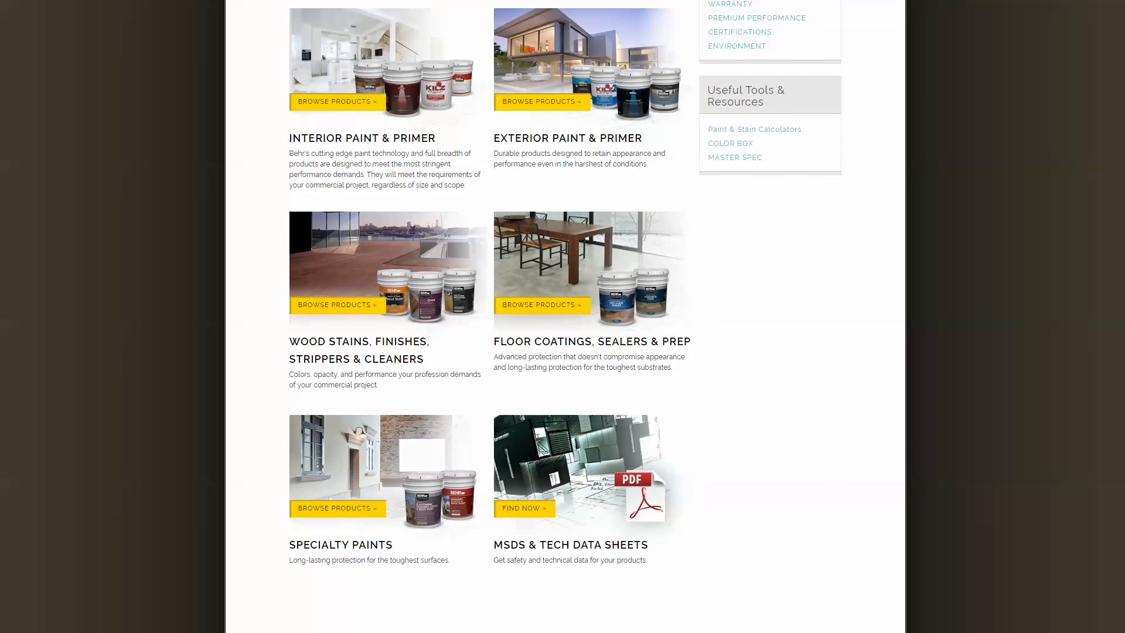
Open the Certifications page and read its GREENGUARD and LEED coverage.
{"action": "left_click", "coordinate": [739, 33]}
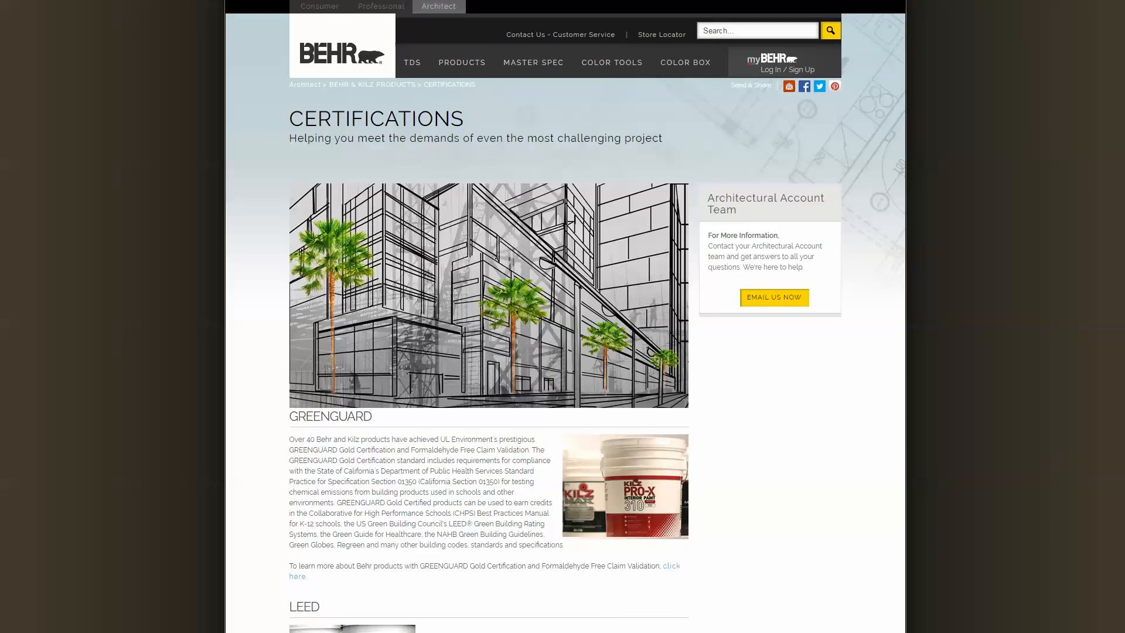
{"action": "scroll", "scroll_direction": "down", "scroll_amount": 3}
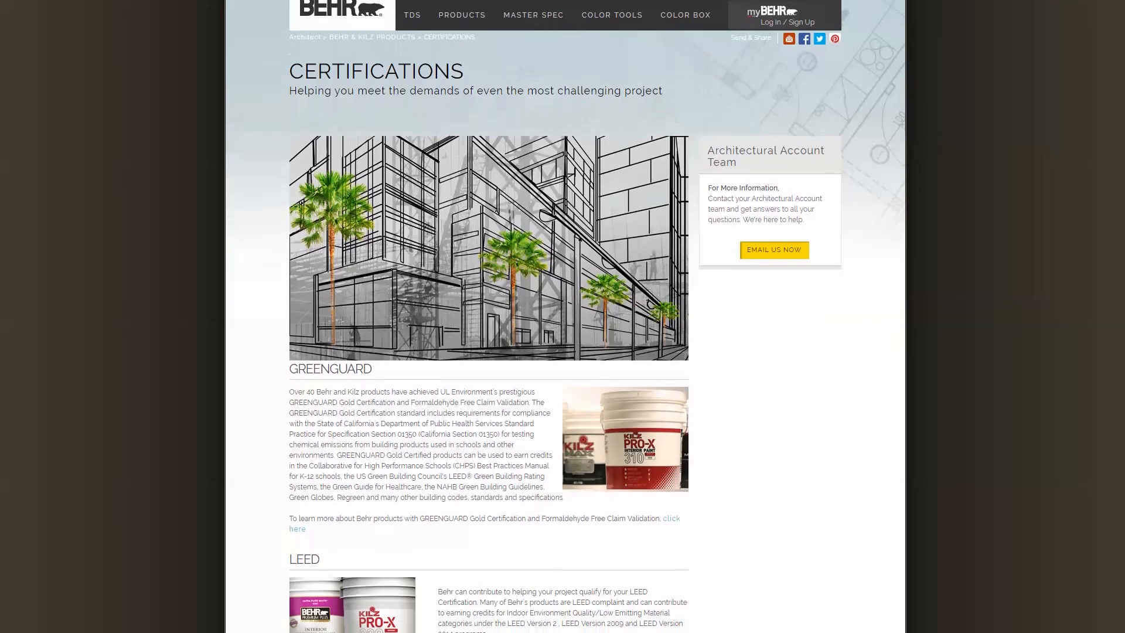
{"action": "scroll", "scroll_direction": "down", "scroll_amount": 3}
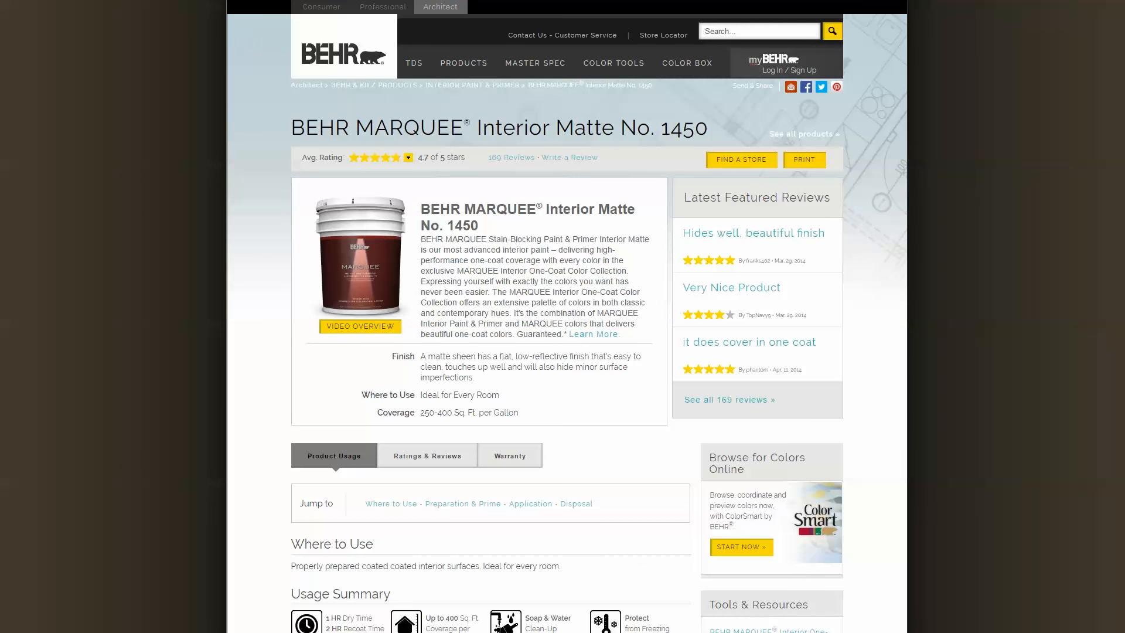
Scroll the MARQUEE Interior Matte page and the Interior Paint & Primer product lines.
{"action": "scroll", "scroll_direction": "down", "scroll_amount": 3}
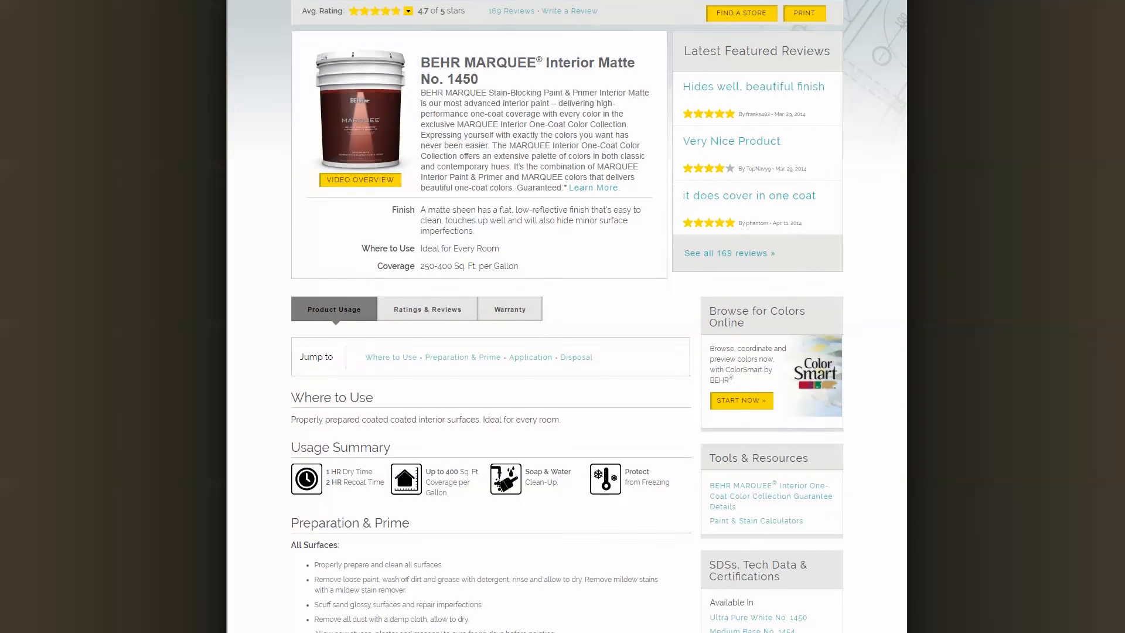
{"action": "scroll", "scroll_direction": "down", "scroll_amount": 3}
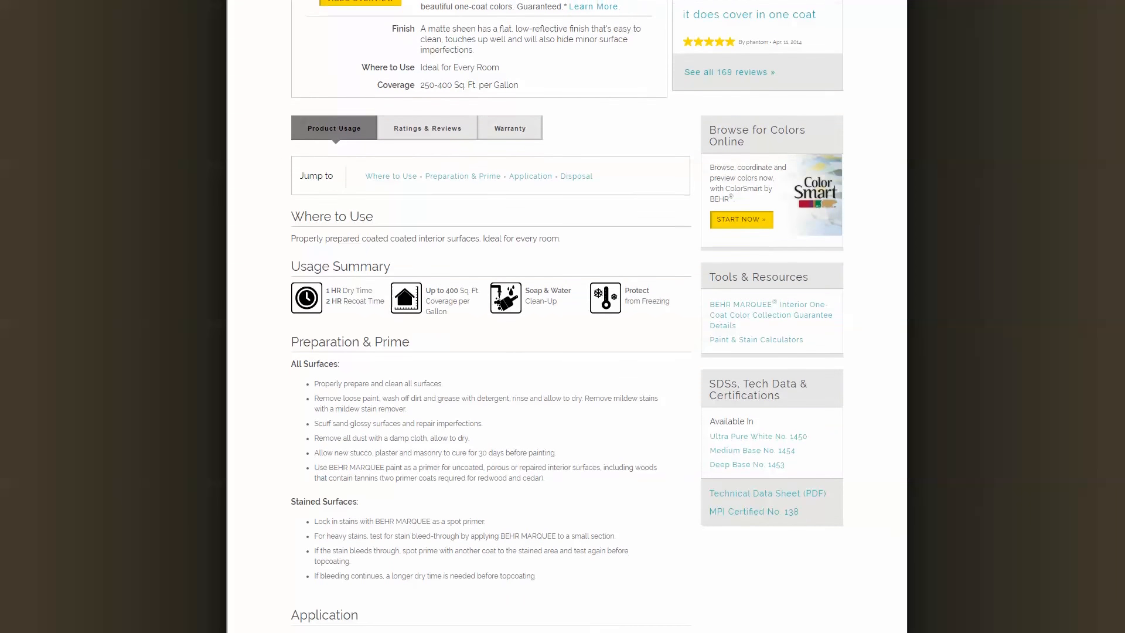
{"action": "scroll", "scroll_direction": "down", "scroll_amount": 3}
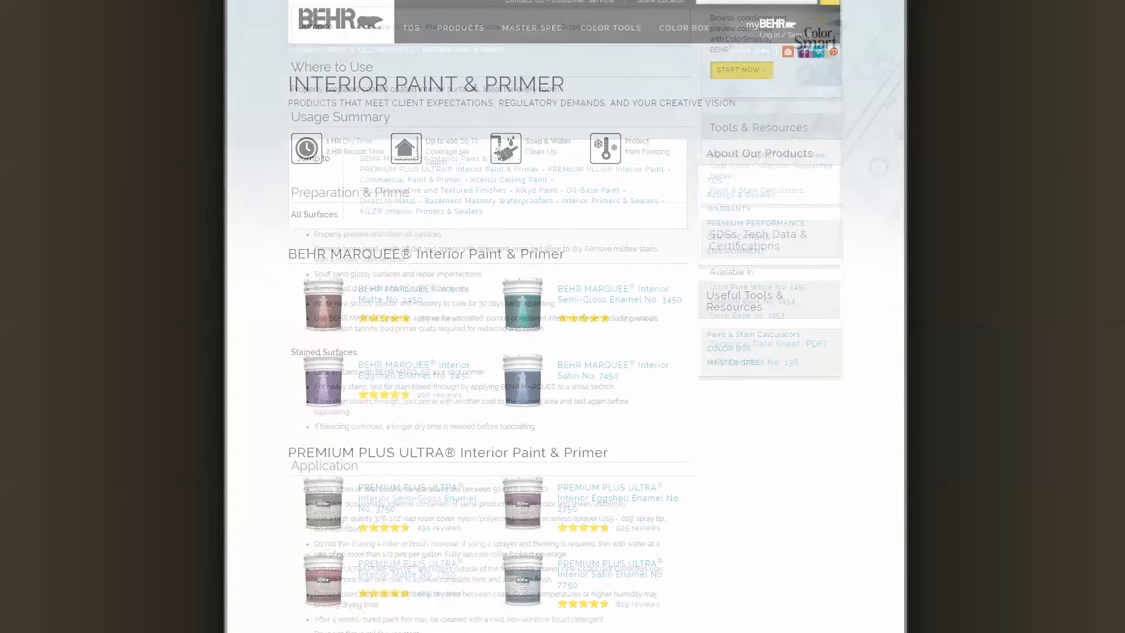
{"action": "scroll", "scroll_direction": "down", "scroll_amount": 3}
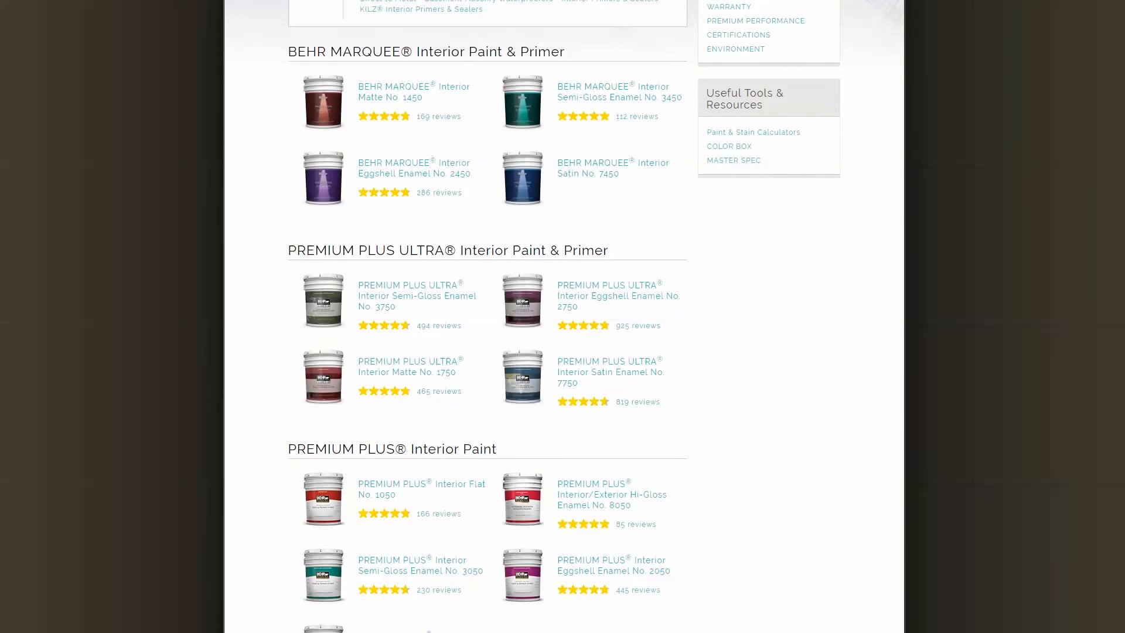
{"action": "scroll", "scroll_direction": "down", "scroll_amount": 3}
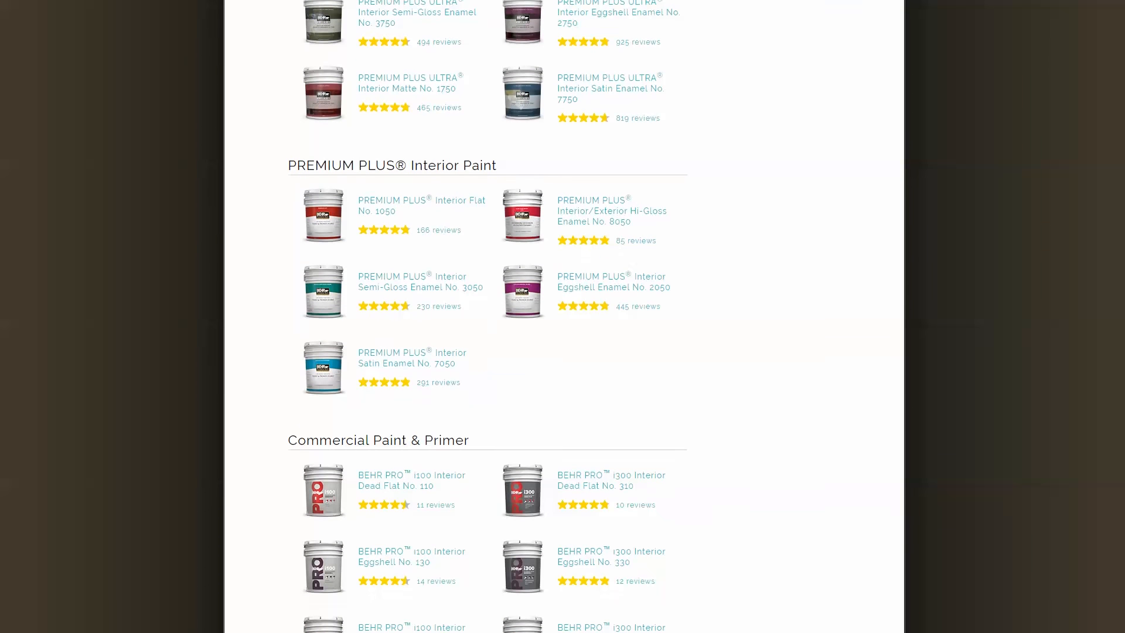
{"action": "scroll", "scroll_direction": "down", "scroll_amount": 3}
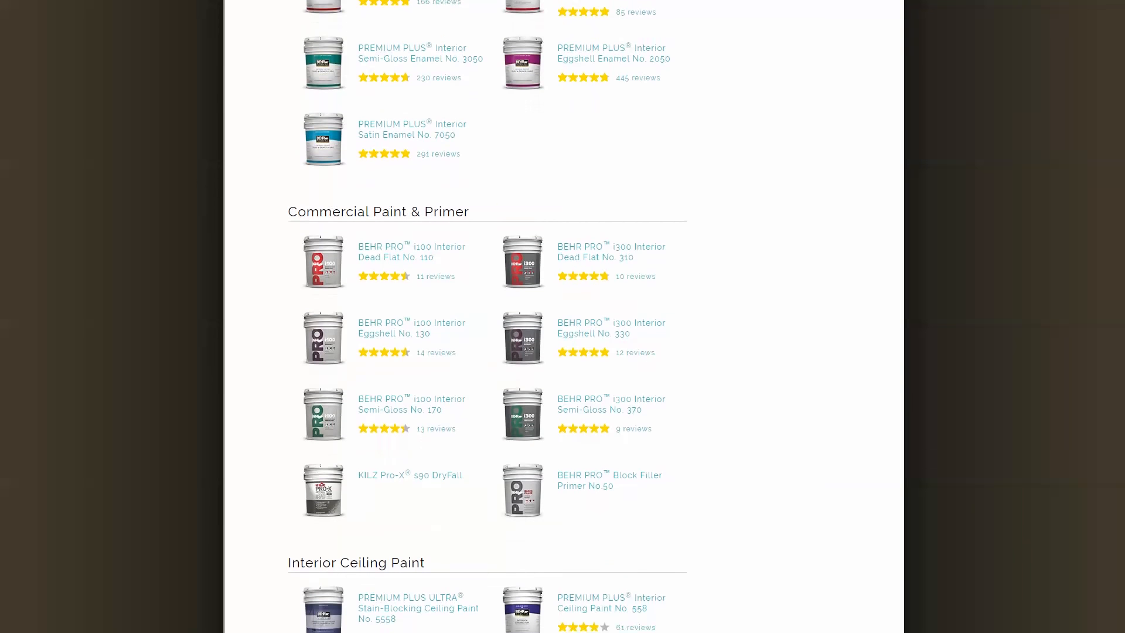
{"action": "scroll", "scroll_direction": "down", "scroll_amount": 3}
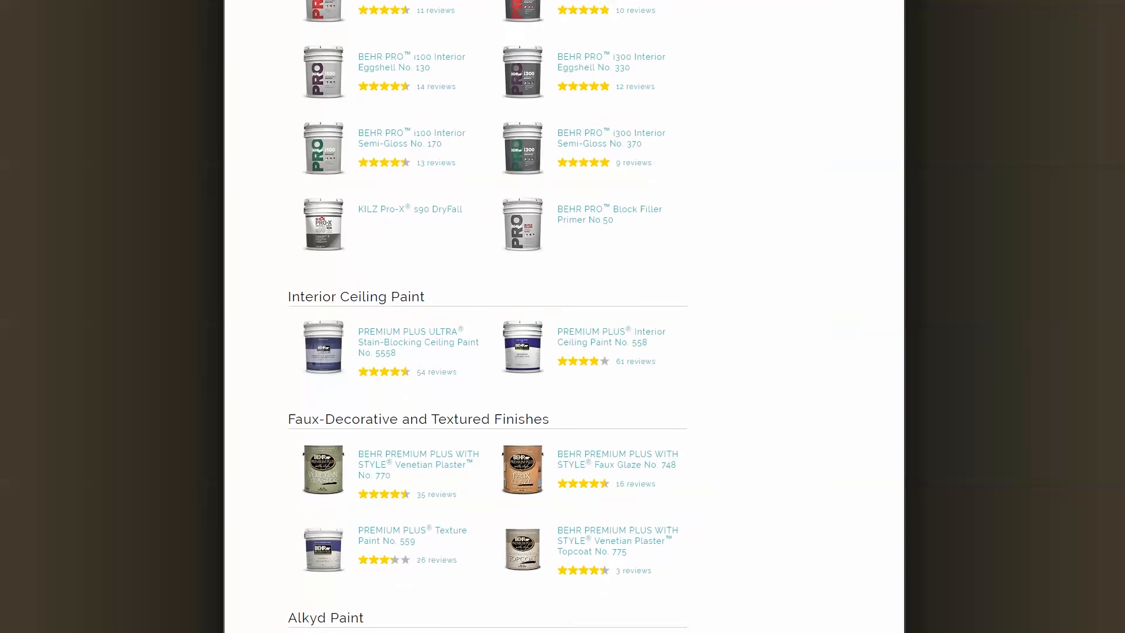
{"action": "scroll", "scroll_direction": "down", "scroll_amount": 3}
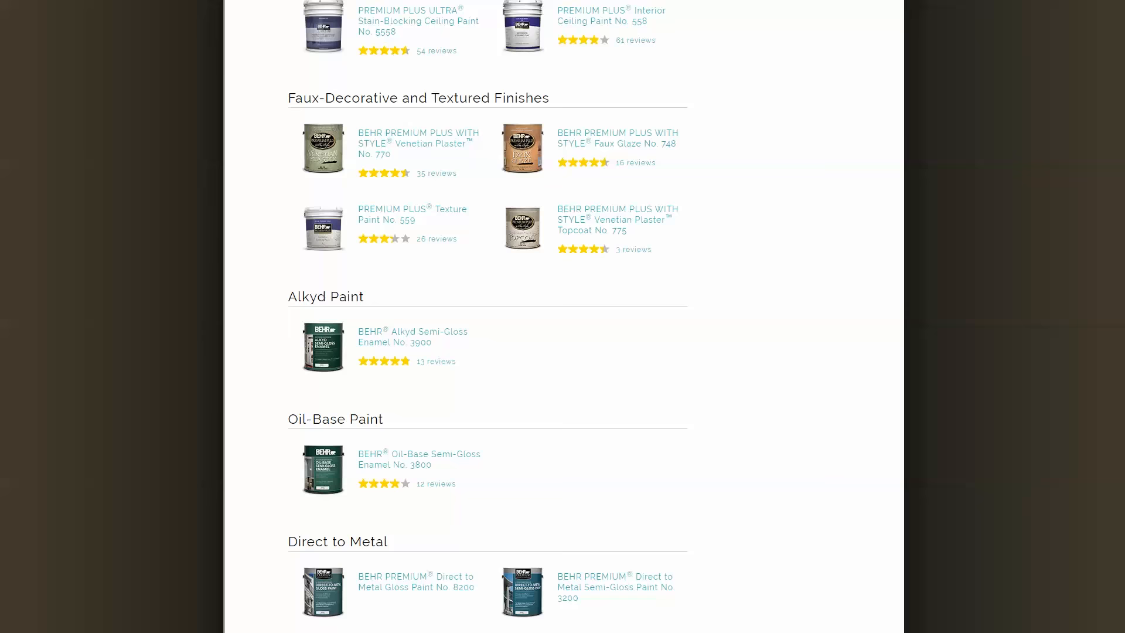
{"action": "scroll", "scroll_direction": "down", "scroll_amount": 3}
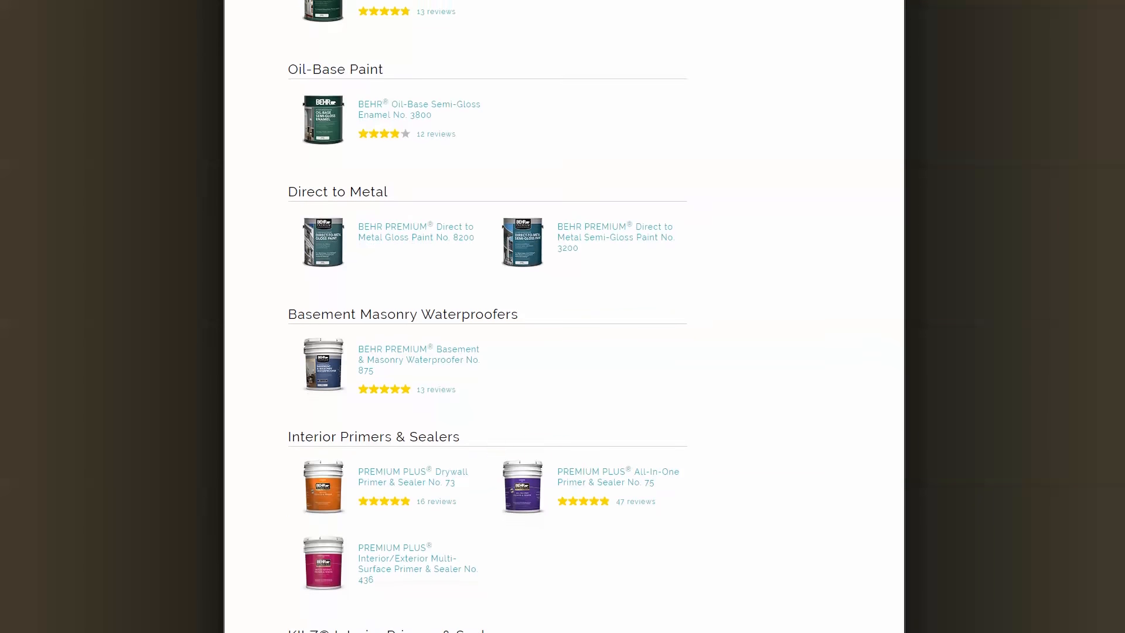
{"action": "scroll", "scroll_direction": "down", "scroll_amount": 3}
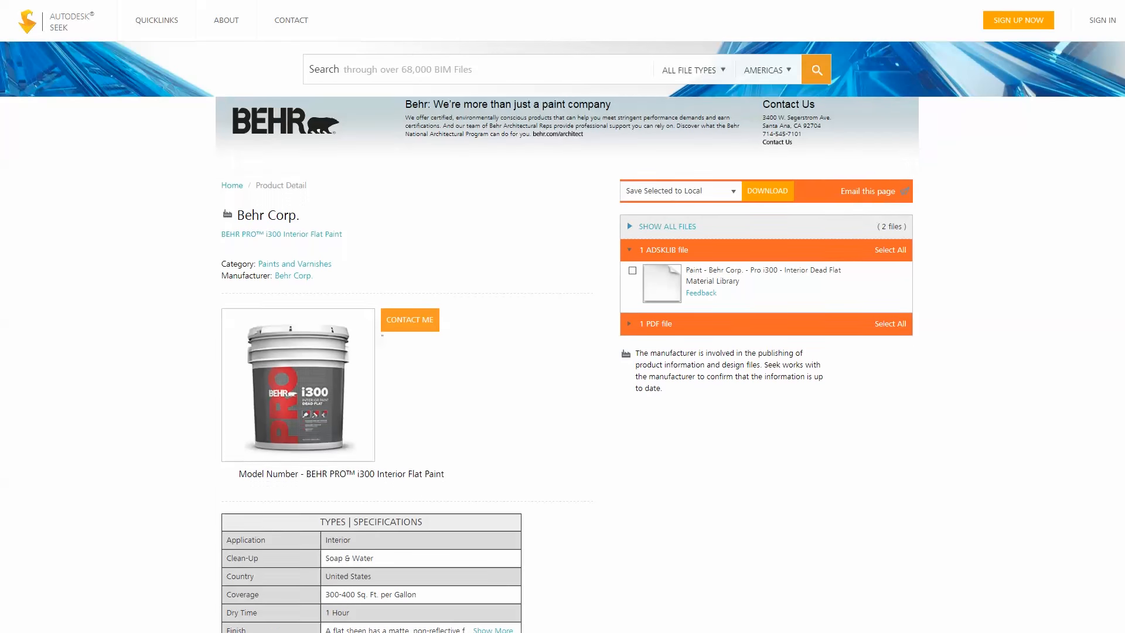
Scroll the Behr PRO i300 listing down to its Types | Specifications table.
{"action": "scroll", "scroll_direction": "down", "scroll_amount": 3}
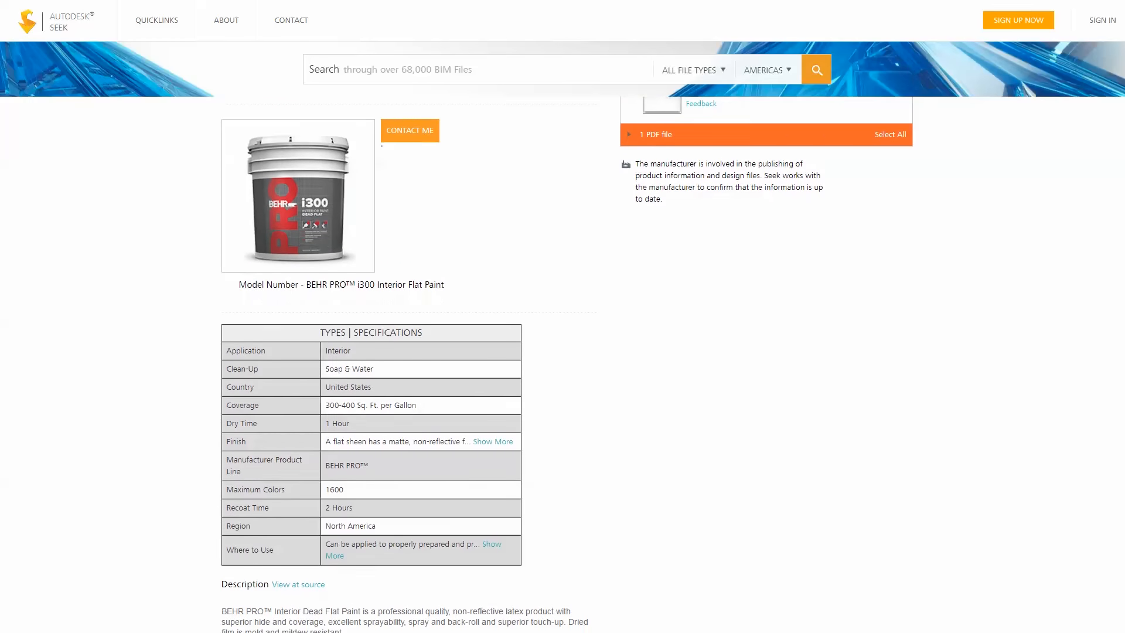
{"action": "scroll", "scroll_direction": "down", "scroll_amount": 3}
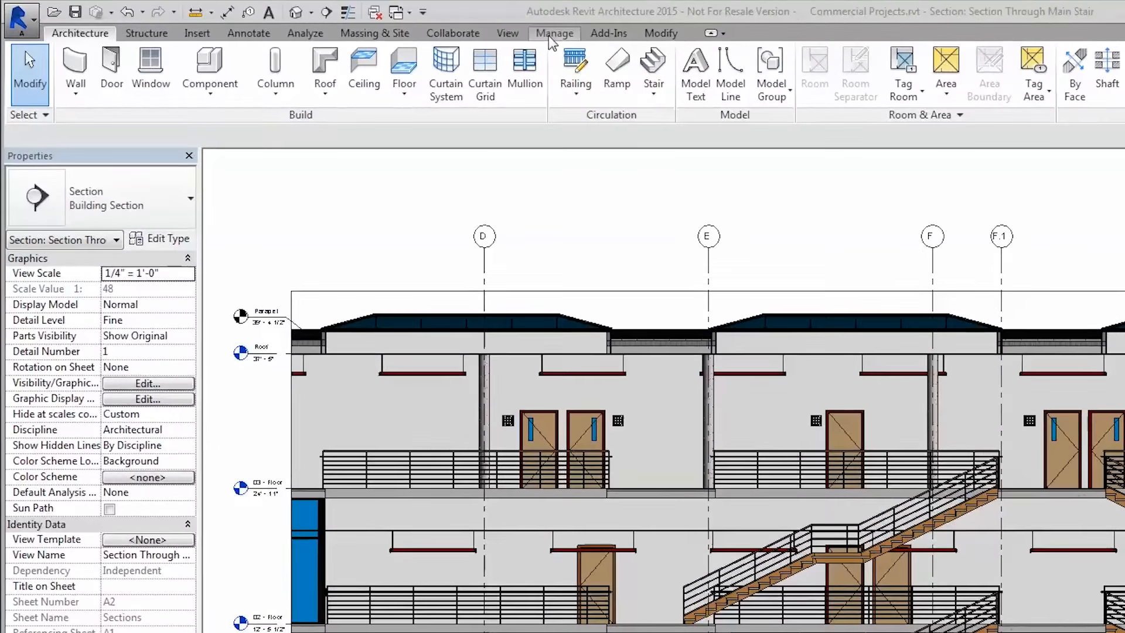
Load the Behr Corp. Pro i300 Interior Dead Flat library and browse its paints.
{"action": "left_click", "coordinate": [80, 72]}
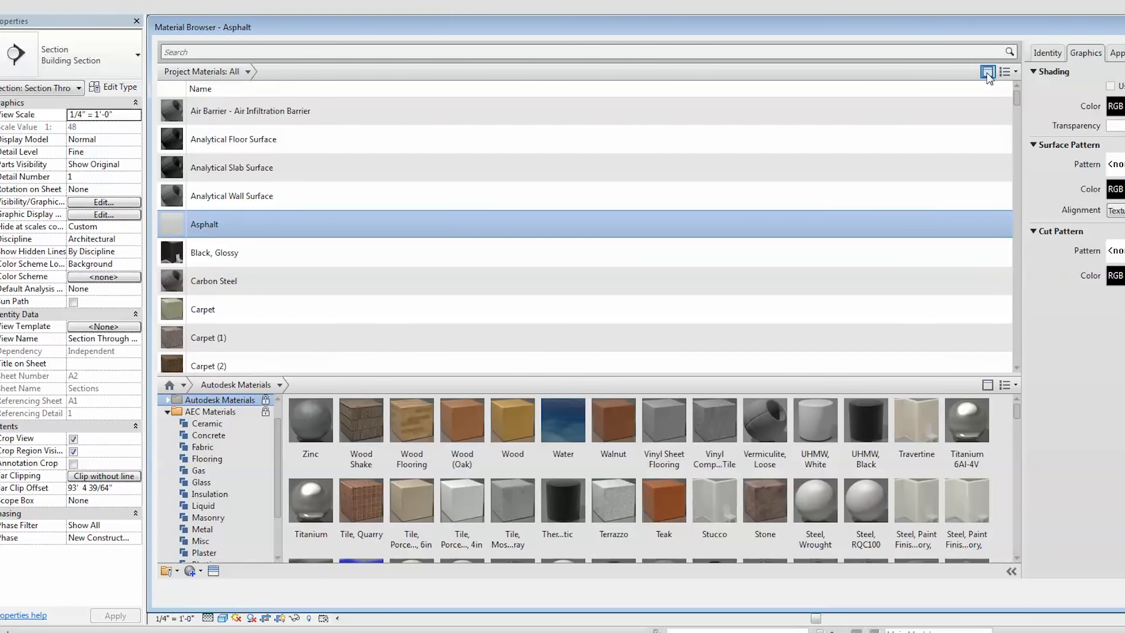
{"action": "left_click", "coordinate": [166, 571]}
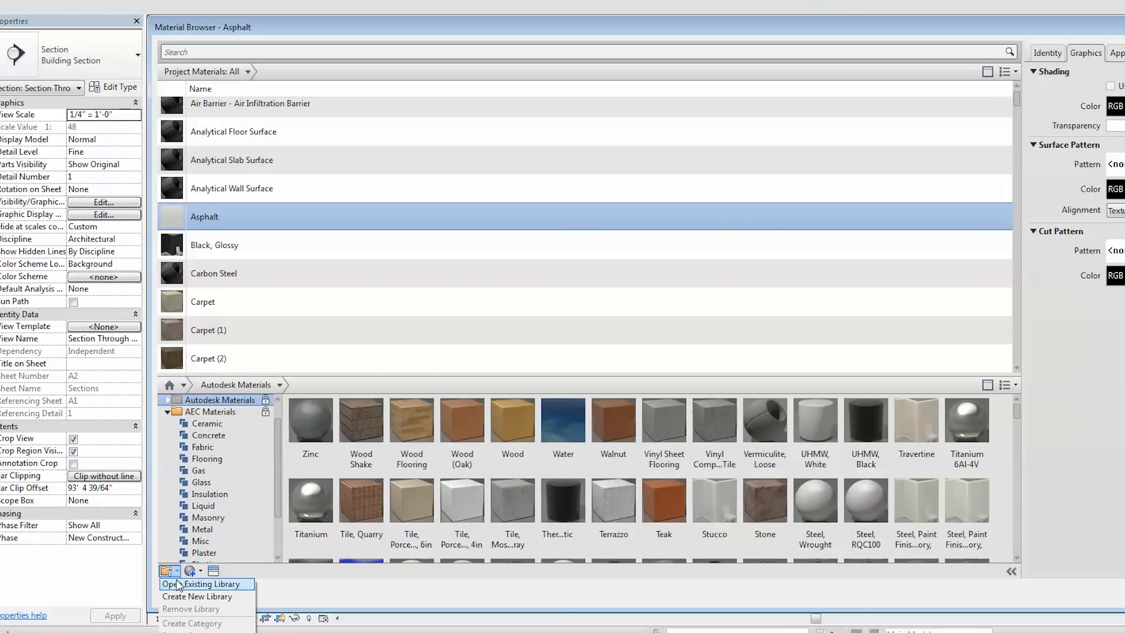
{"action": "left_click", "coordinate": [208, 584]}
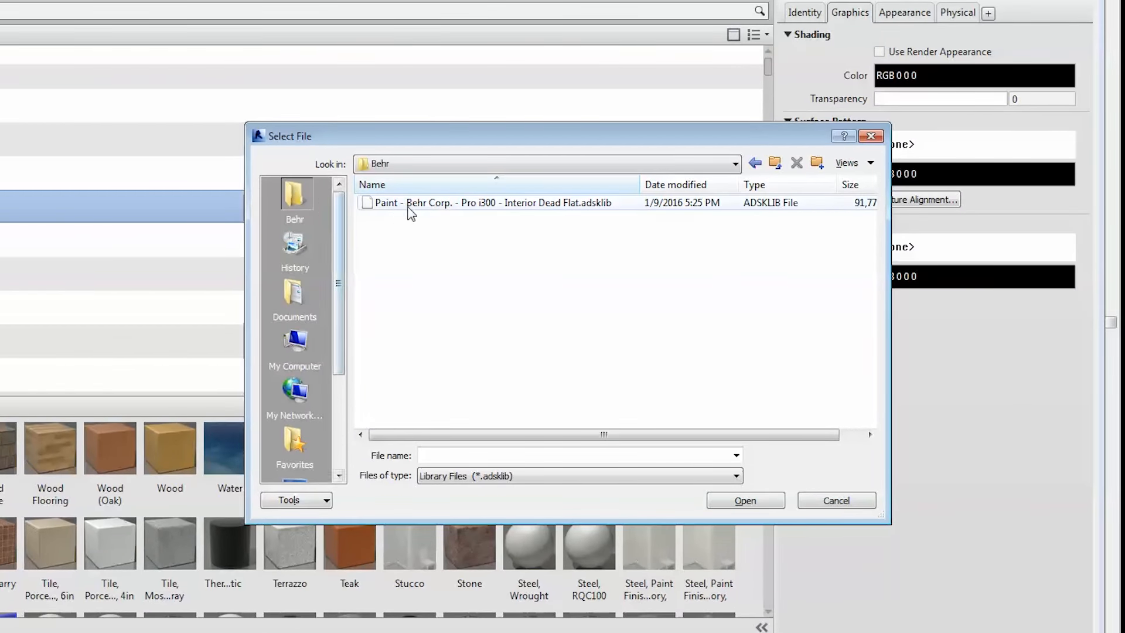
{"action": "left_click", "coordinate": [744, 500]}
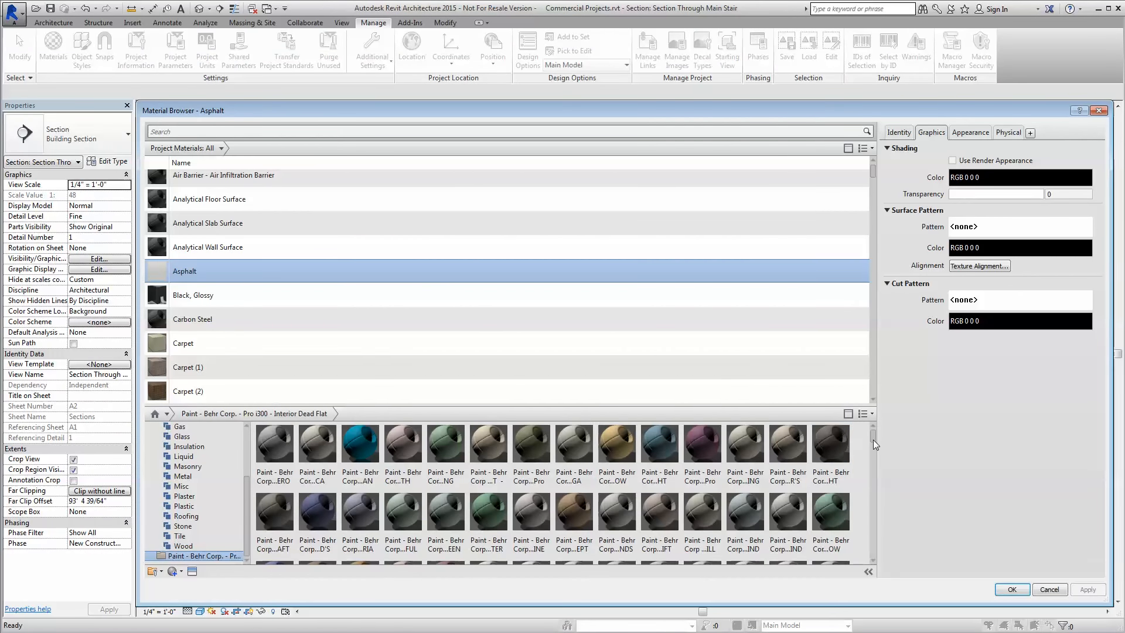
{"action": "scroll", "scroll_direction": "down", "scroll_amount": 3}
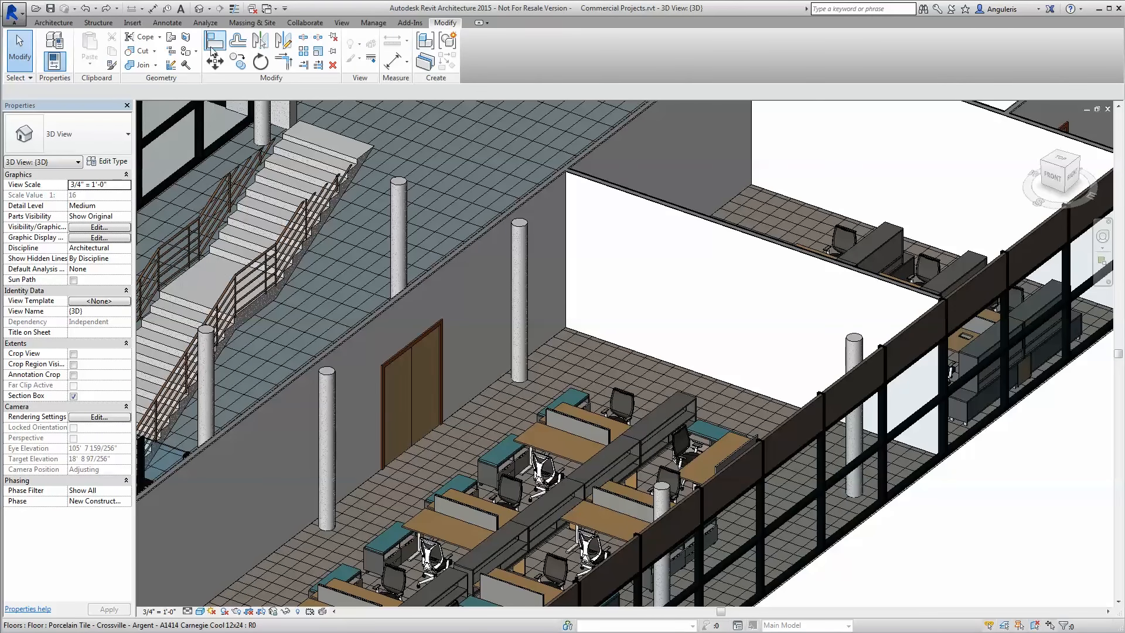
Filter paints by 'Behr', pick one, and cancel the overhead door's Type Properties.
{"action": "left_click", "coordinate": [188, 51]}
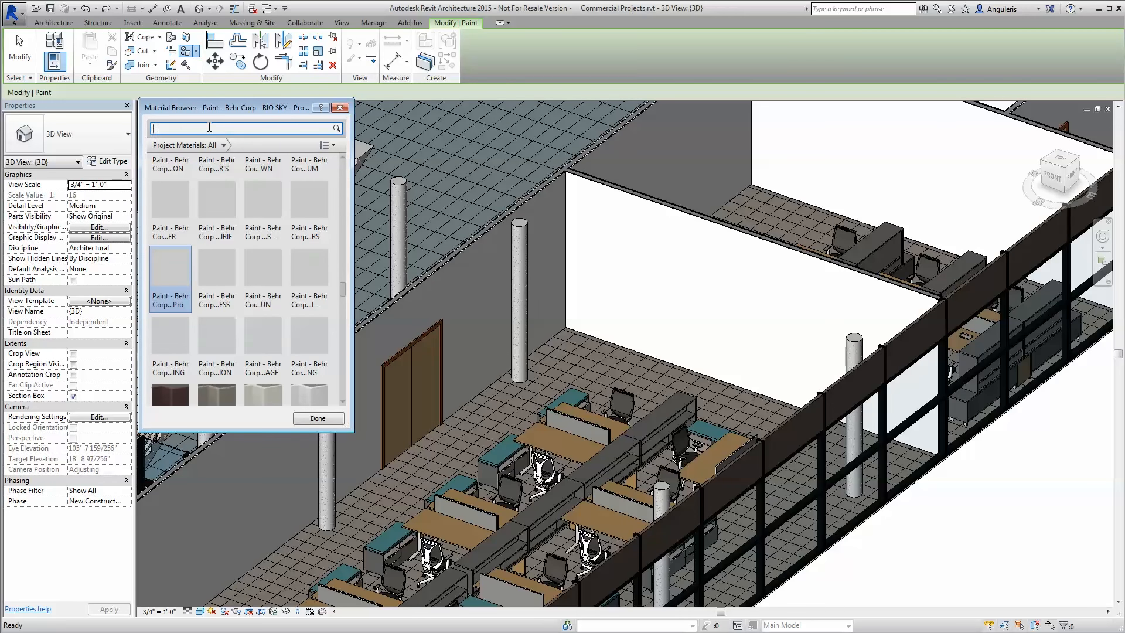
{"action": "type", "text": "Behr"}
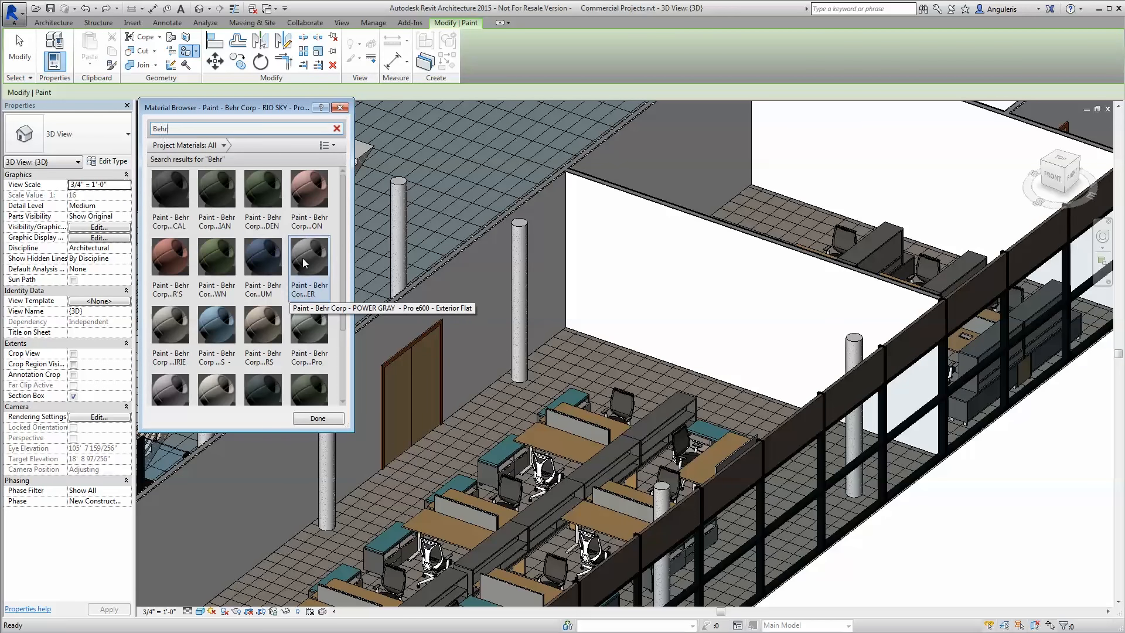
{"action": "left_click", "coordinate": [309, 259]}
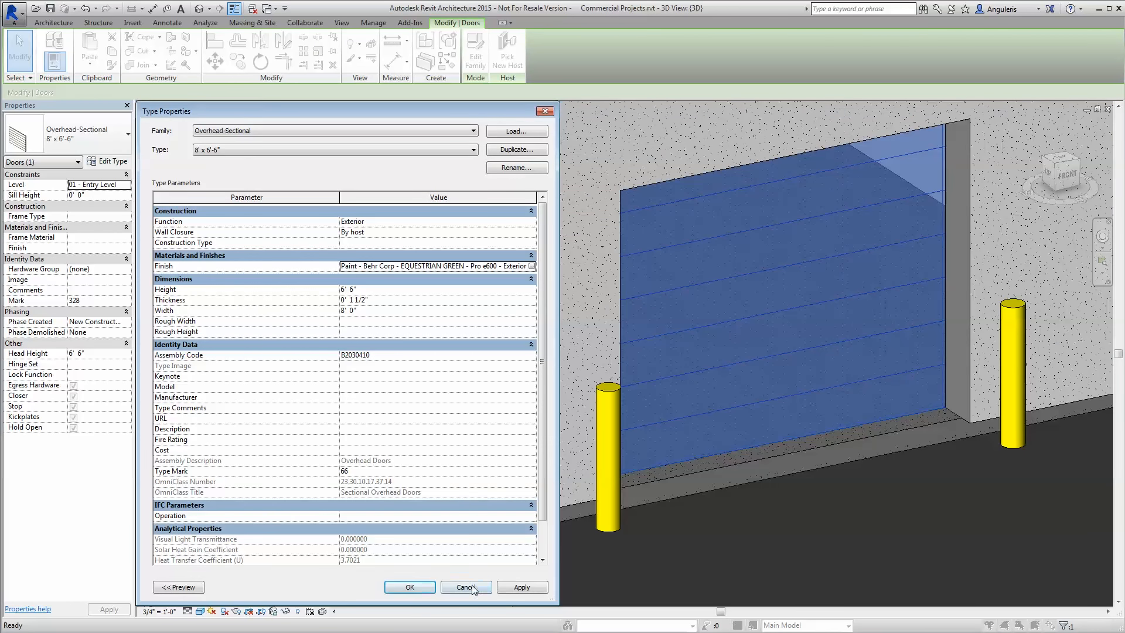
{"action": "left_click", "coordinate": [465, 587]}
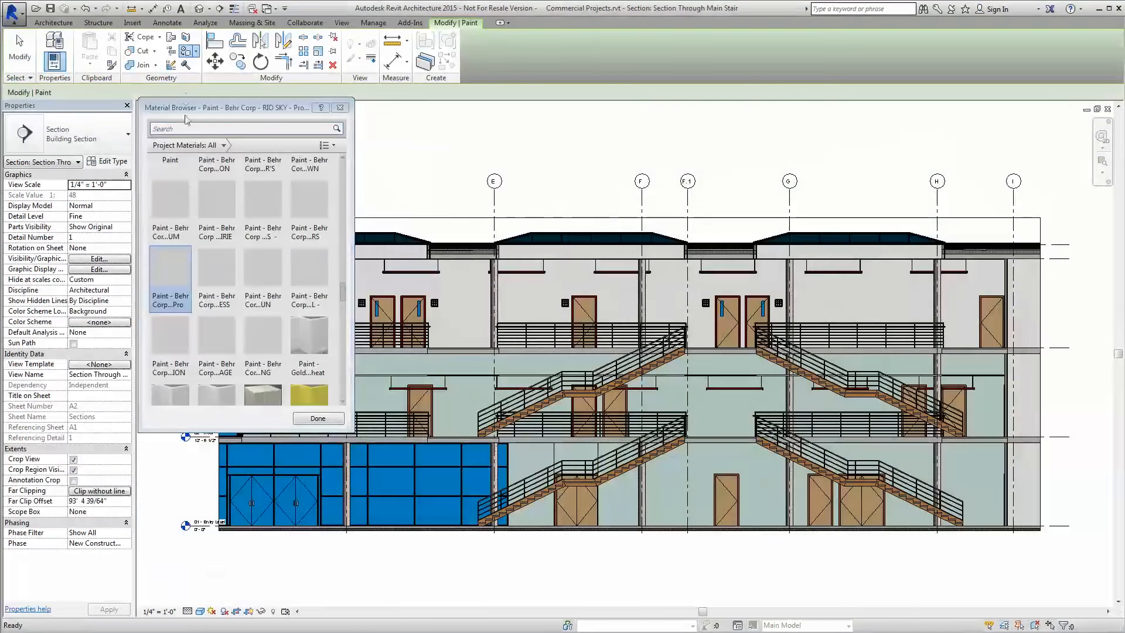
Search 'Behr' in paint materials, then scroll across the Paint Schedule's area columns.
{"action": "type", "text": "Behr"}
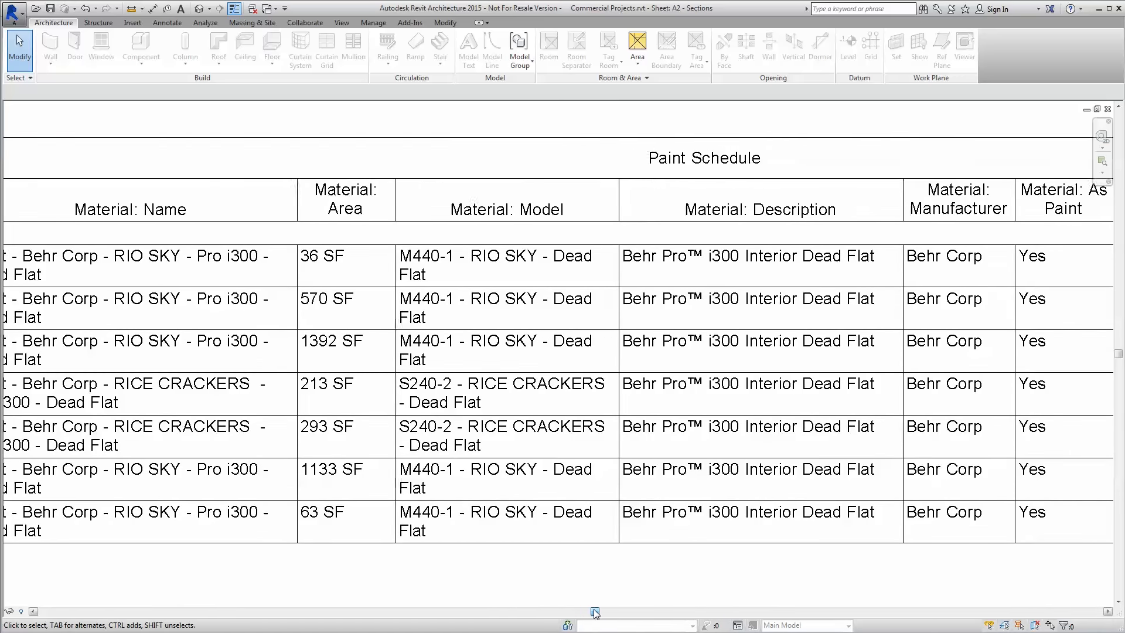
{"action": "scroll", "scroll_direction": "right", "scroll_amount": 3}
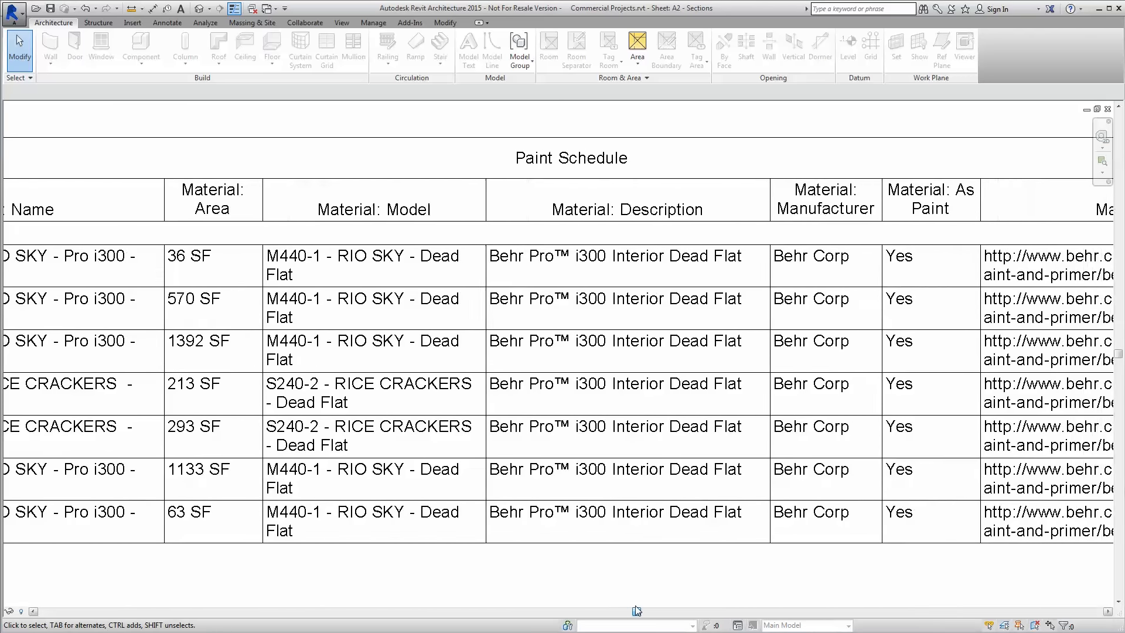
{"action": "scroll", "scroll_direction": "right", "scroll_amount": 3}
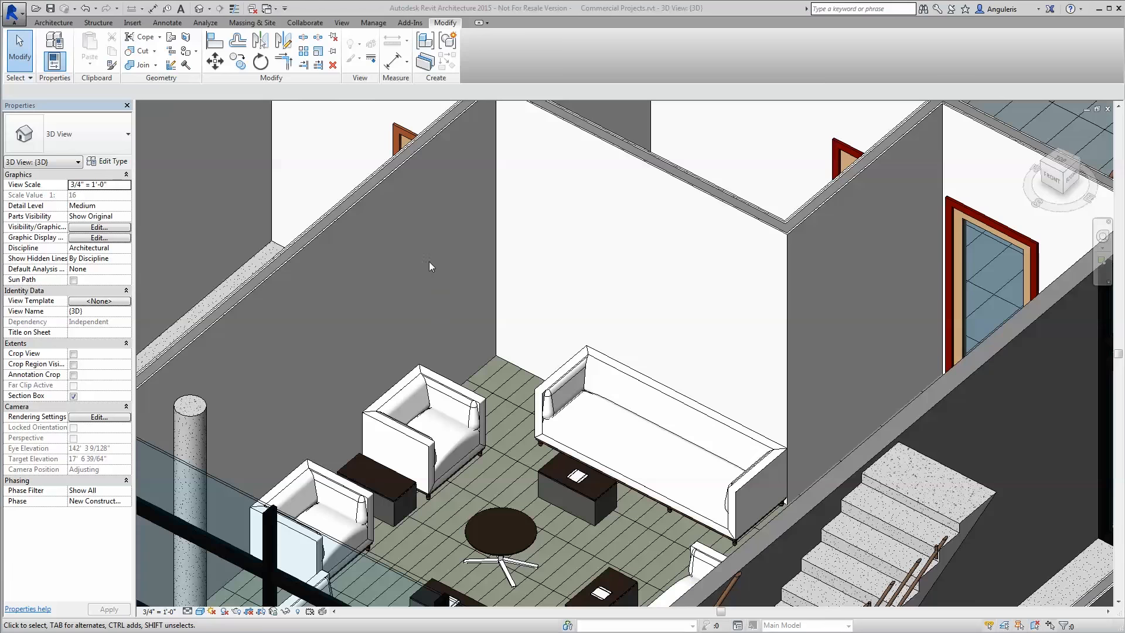
Search 'Behr', choose the RHODES Pro i300 Dead Flat paint, and apply it to the back wall.
{"action": "left_click", "coordinate": [189, 53]}
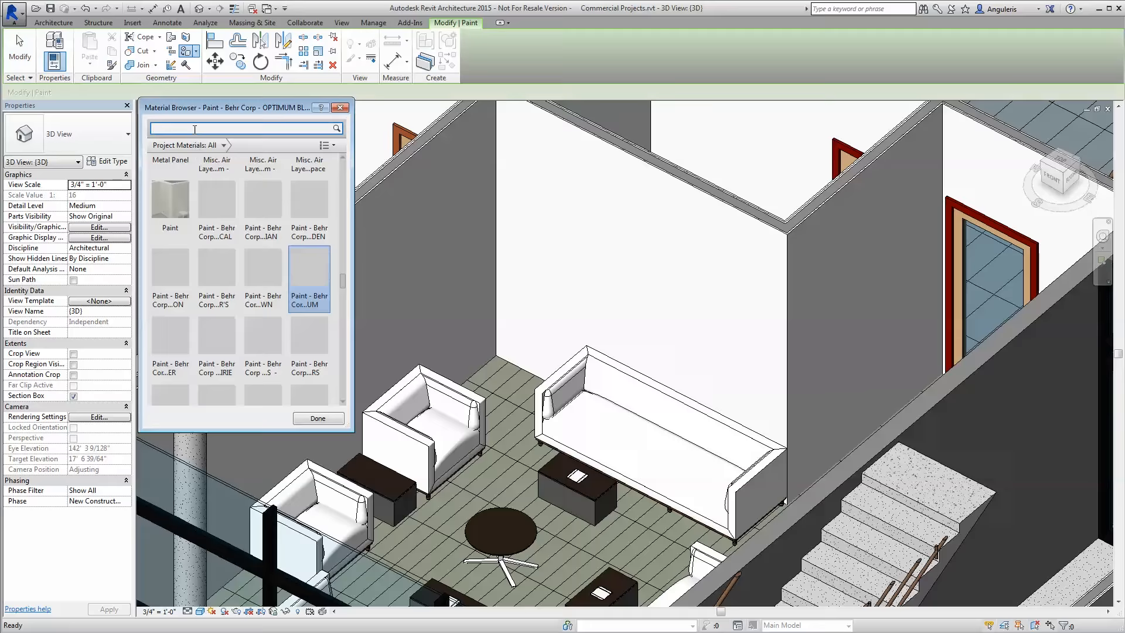
{"action": "type", "text": "Behr"}
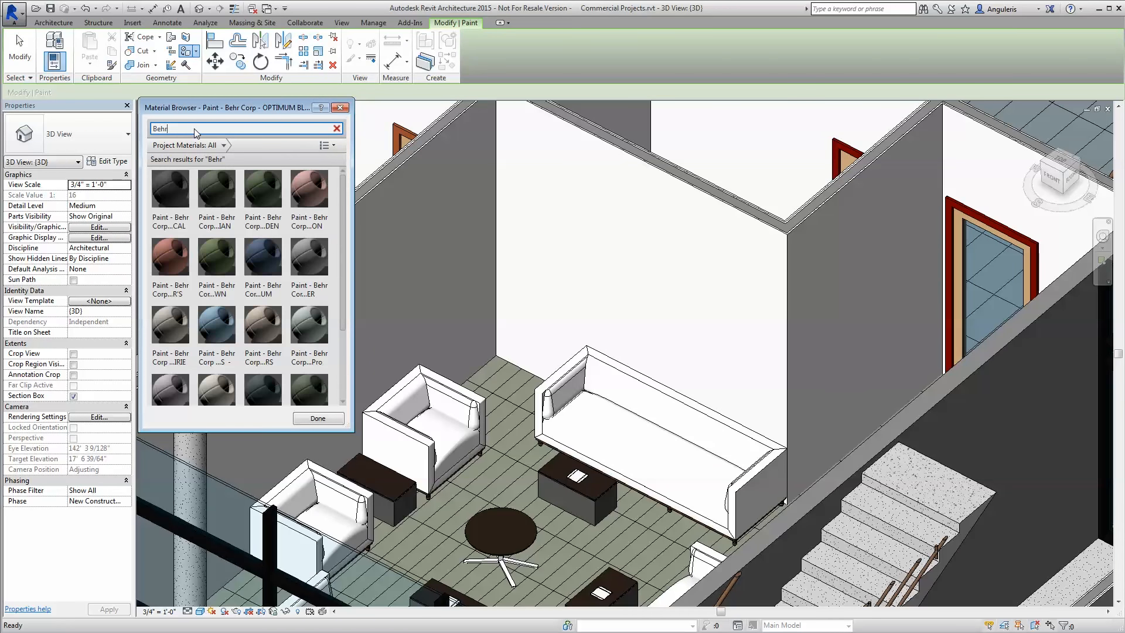
{"action": "left_click", "coordinate": [216, 326]}
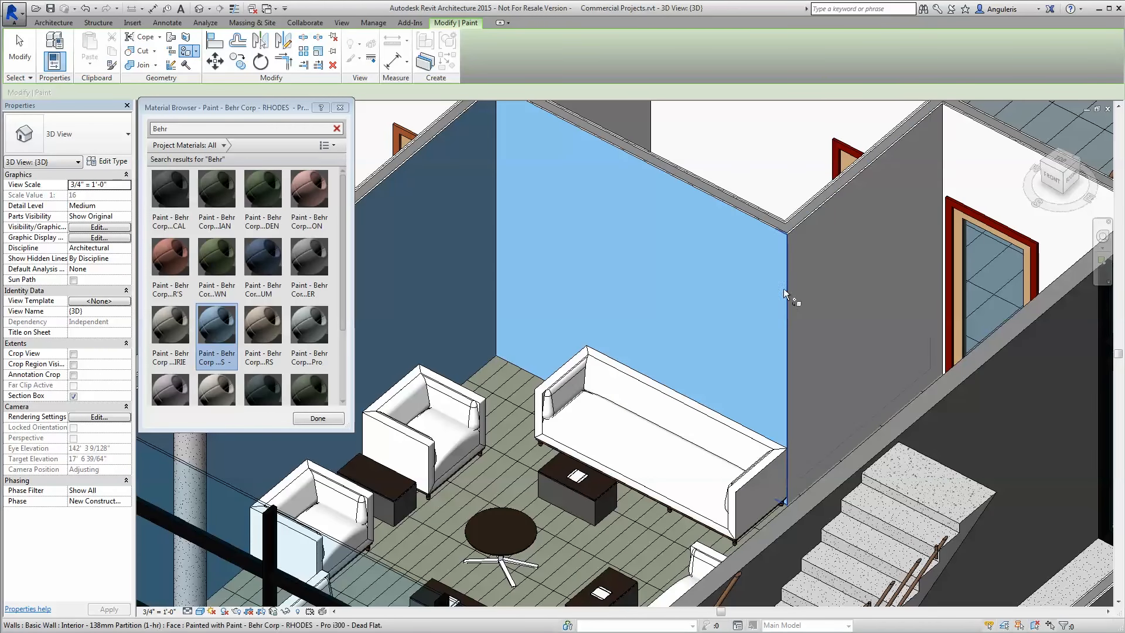
{"action": "left_click_drag", "start_coordinate": [786, 294], "coordinate": [771, 378]}
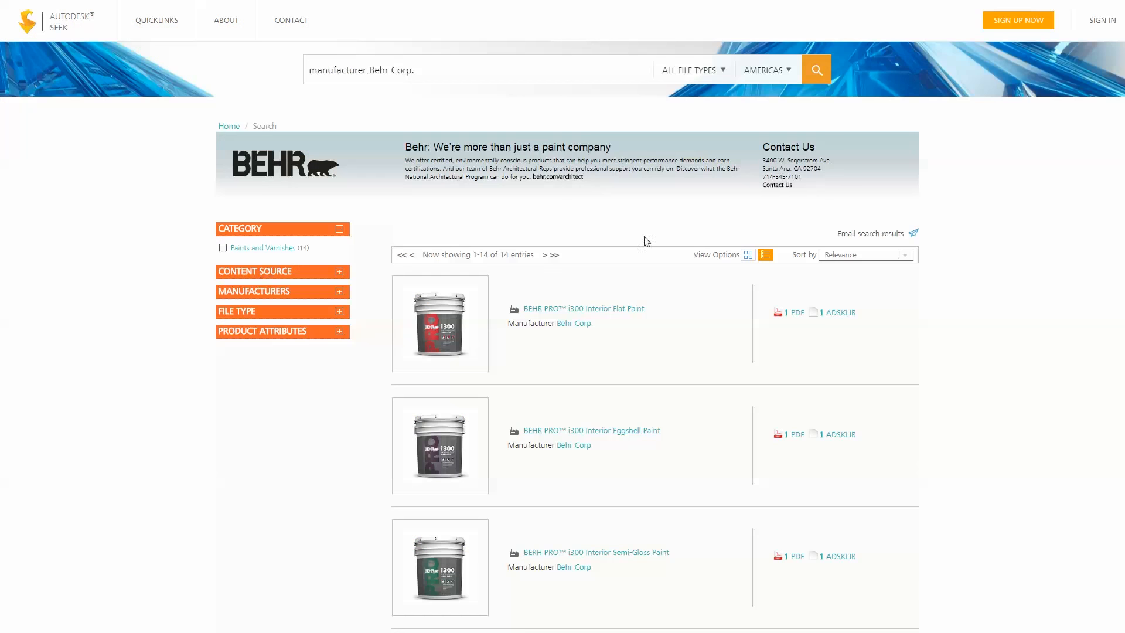
Scroll through the 14 Behr Corp. listings on Seek and follow the link to Behr's site.
{"action": "scroll", "scroll_direction": "down", "scroll_amount": 3}
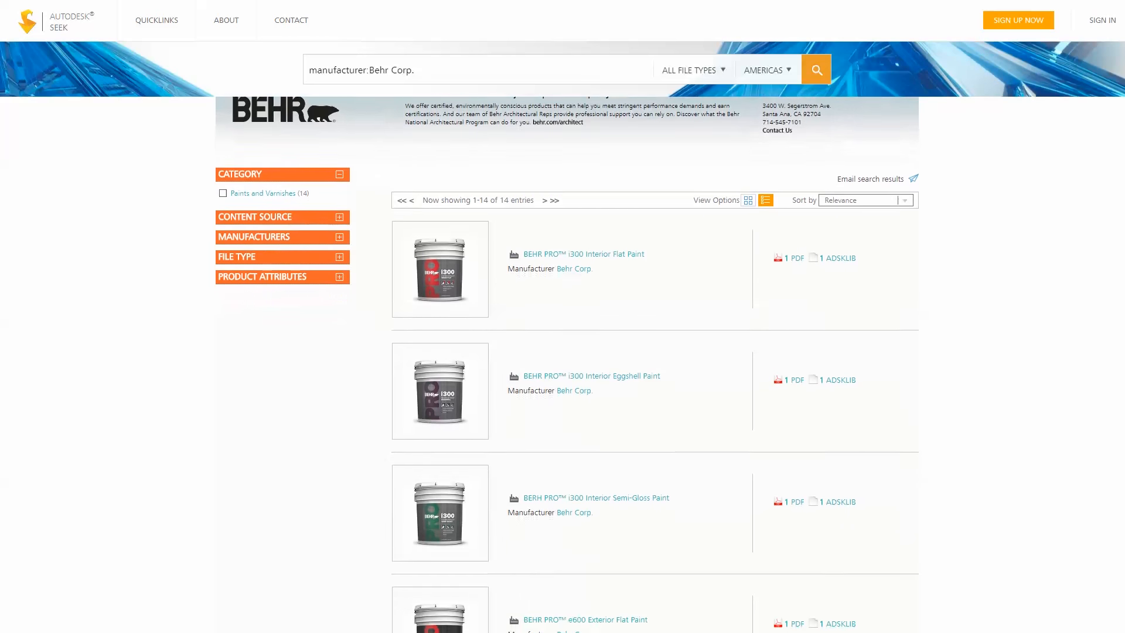
{"action": "scroll", "scroll_direction": "down", "scroll_amount": 3}
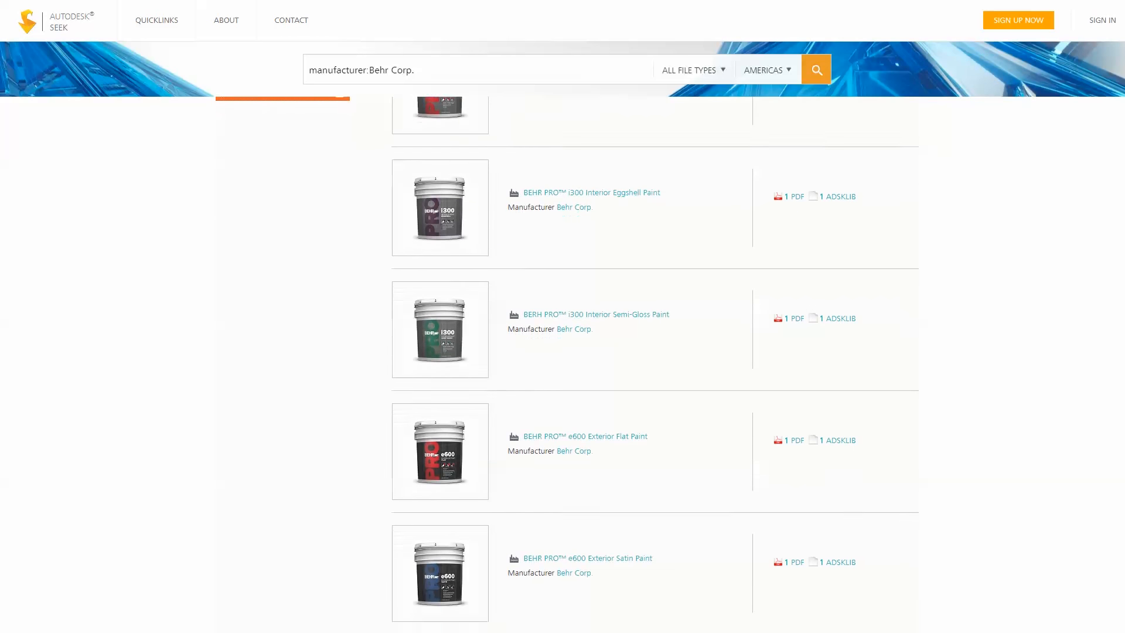
{"action": "scroll", "scroll_direction": "down", "scroll_amount": 3}
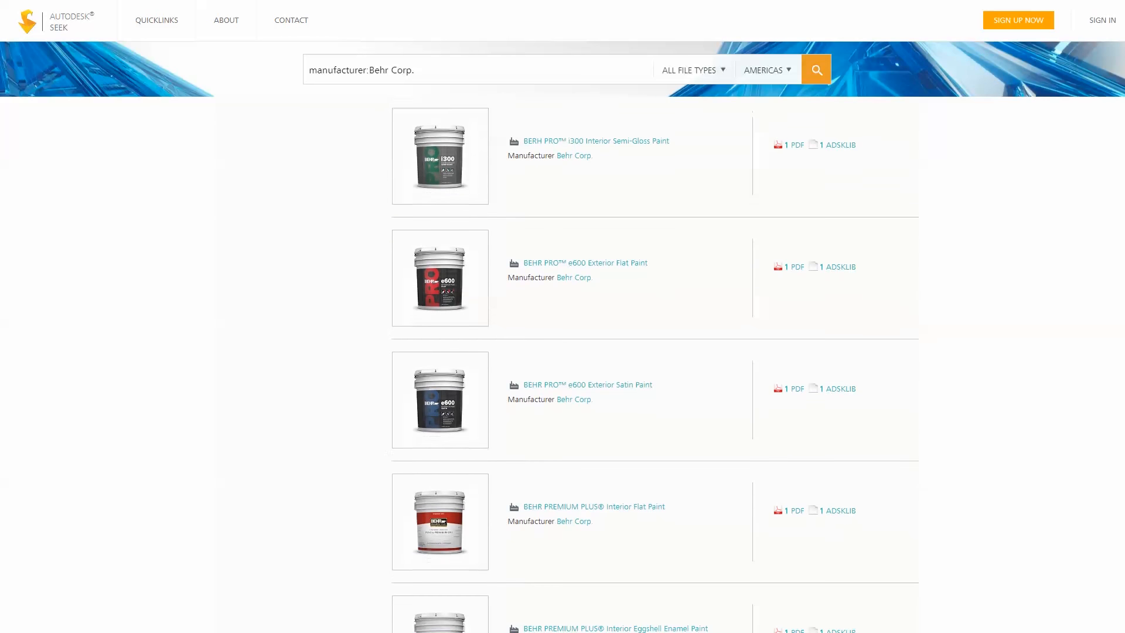
{"action": "scroll", "scroll_direction": "down", "scroll_amount": 3}
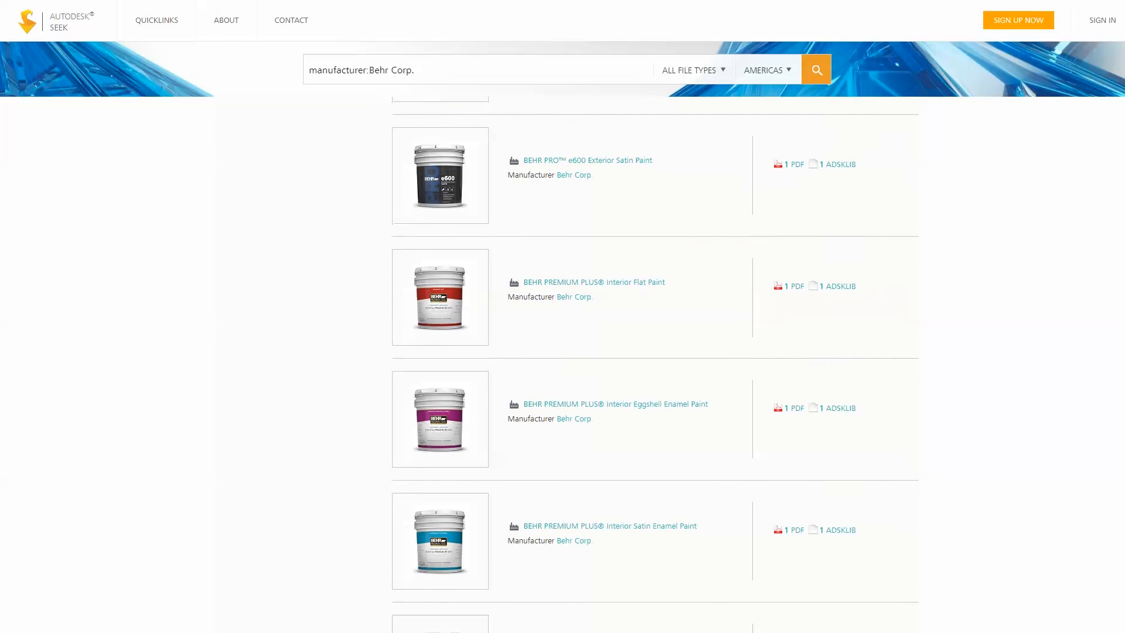
{"action": "scroll", "scroll_direction": "down", "scroll_amount": 3}
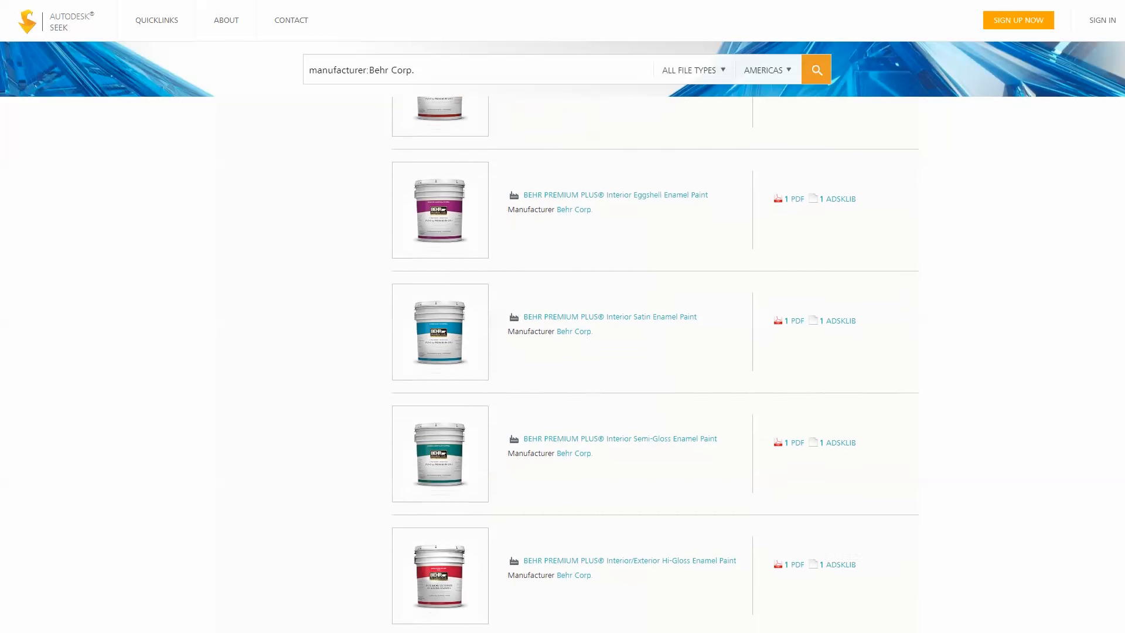
{"action": "scroll", "scroll_direction": "down", "scroll_amount": 3}
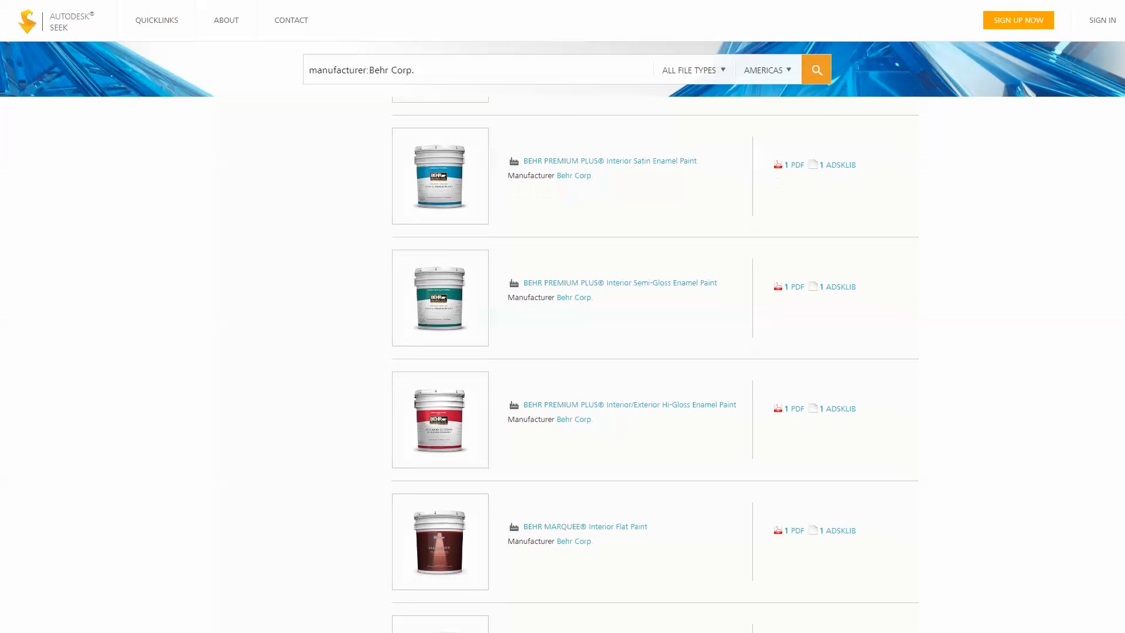
{"action": "scroll", "scroll_direction": "down", "scroll_amount": 3}
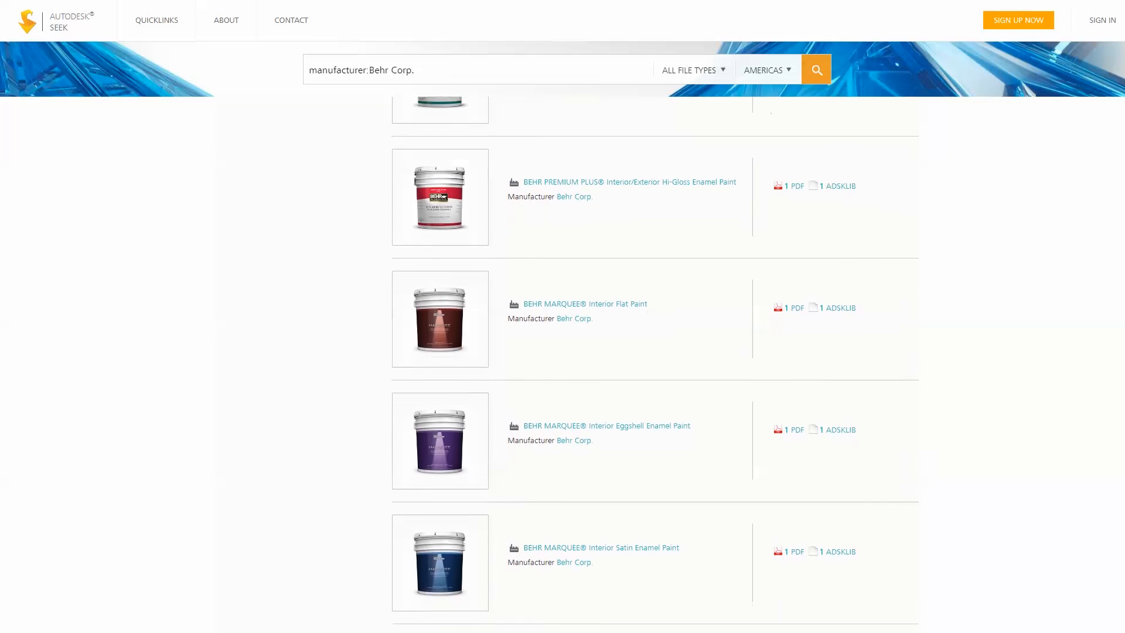
{"action": "left_click", "coordinate": [573, 196]}
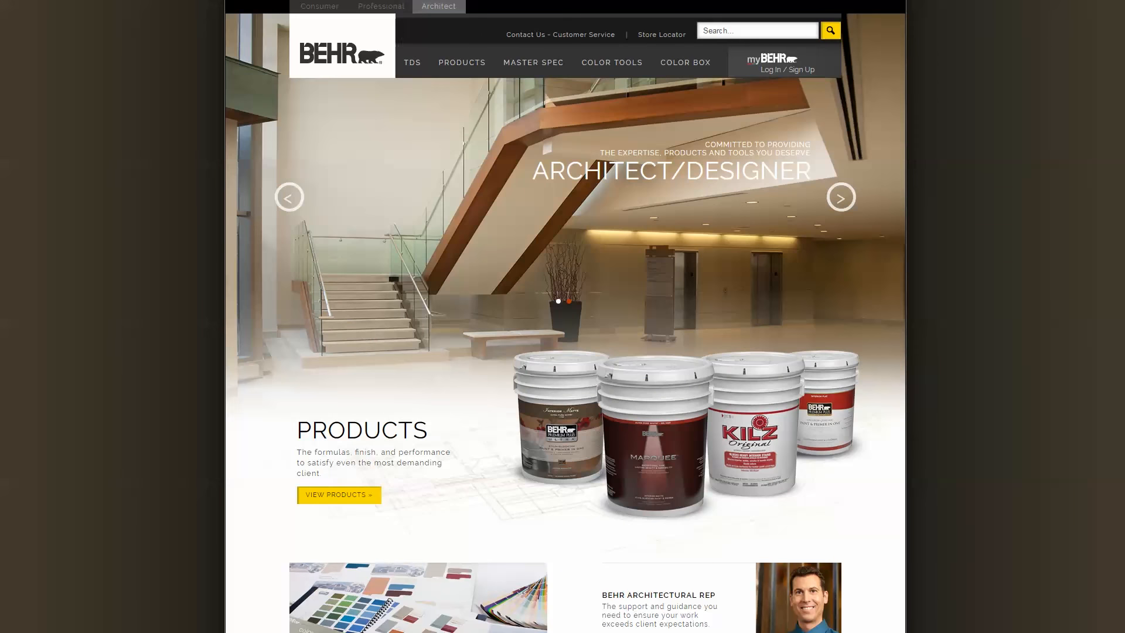
{"action": "scroll", "scroll_direction": "down", "scroll_amount": 3}
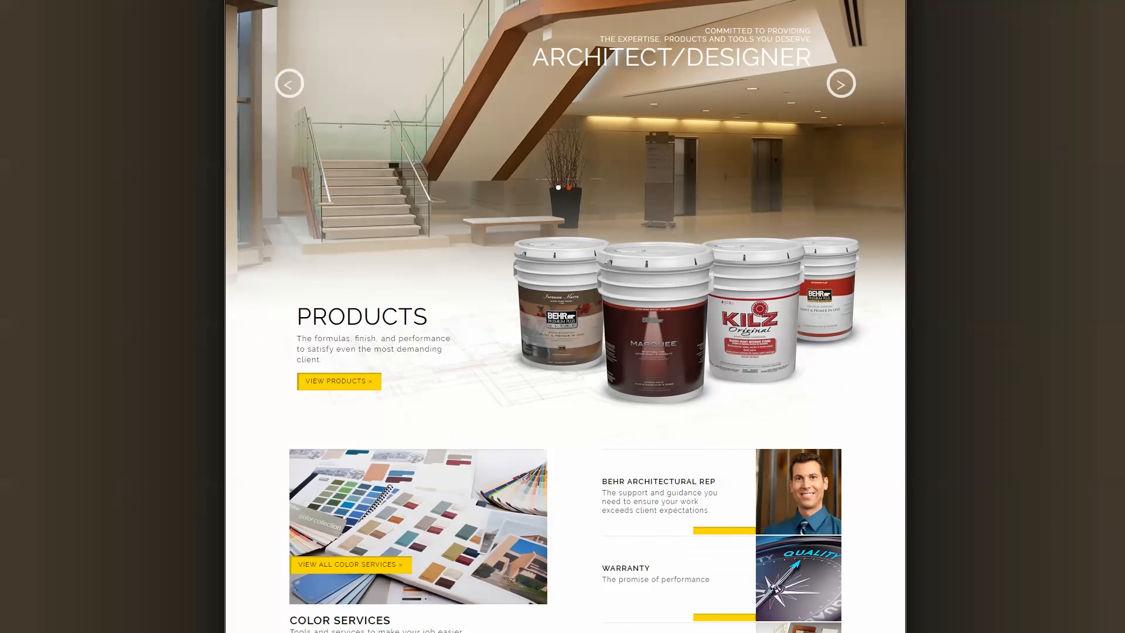
{"action": "scroll", "scroll_direction": "down", "scroll_amount": 3}
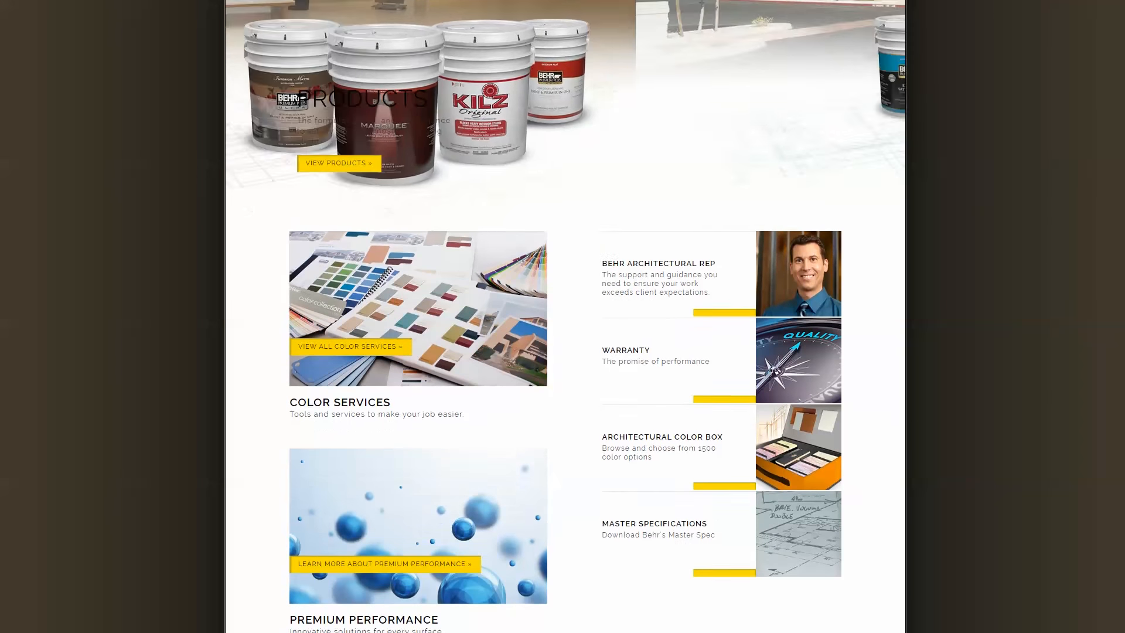